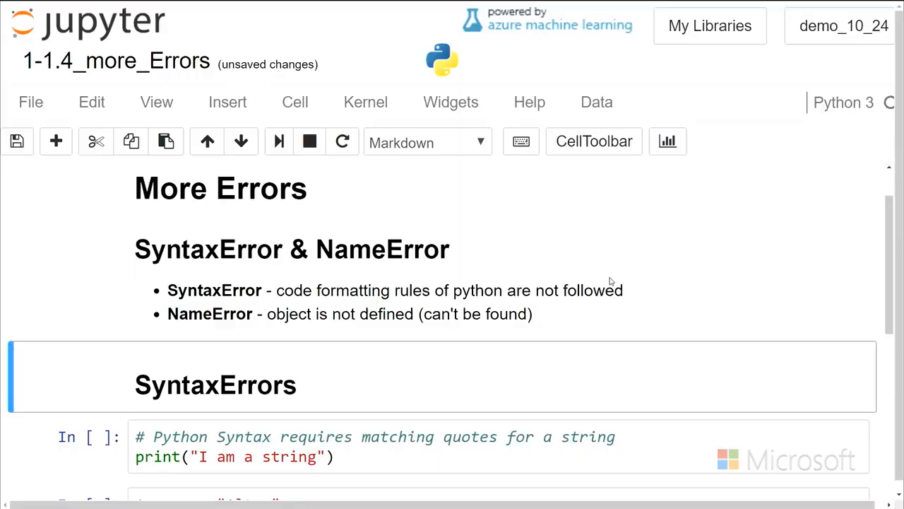
mouse_move(608, 279)
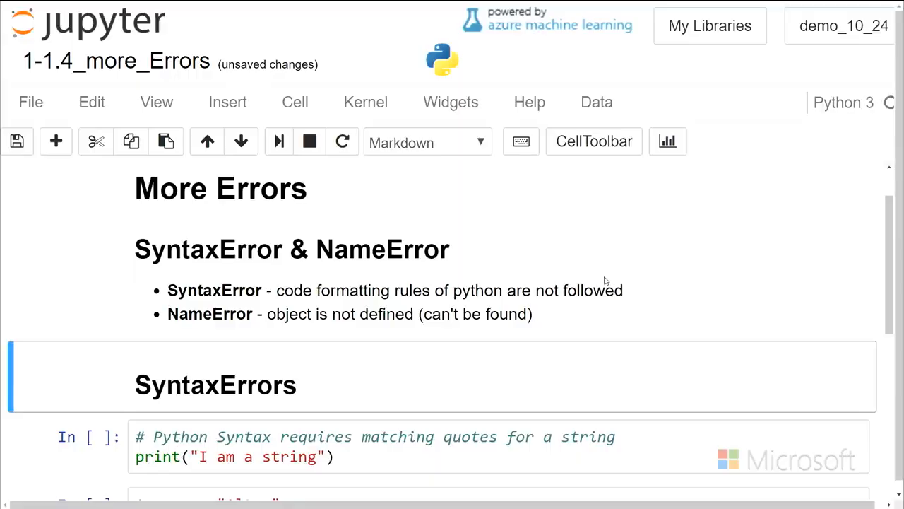
- Trigger the mismatched-quote SyntaxError with ', then restore the quote so the cell prints I am a string
scroll(down, 3)
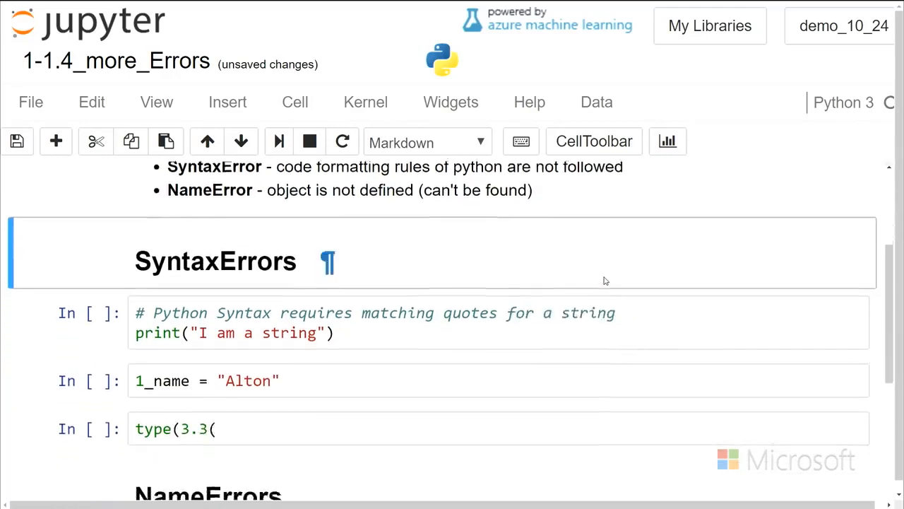
scroll(down, 3)
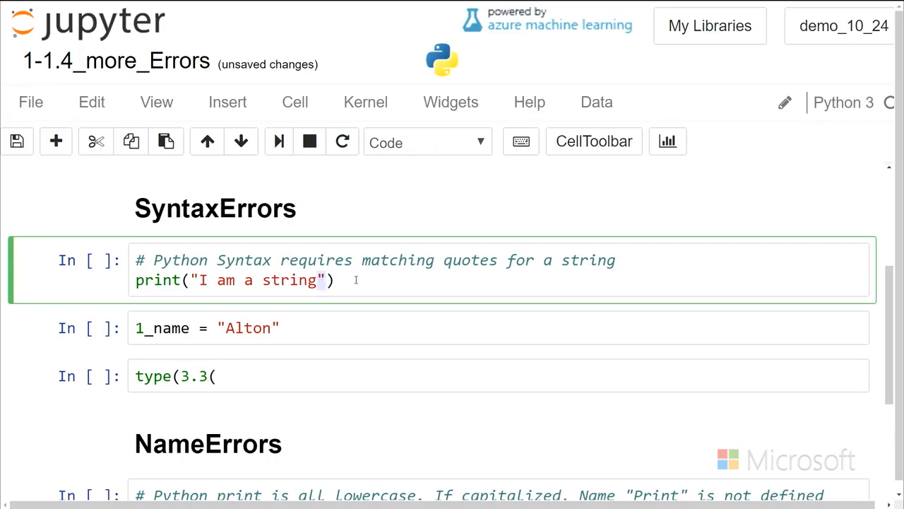
text(')
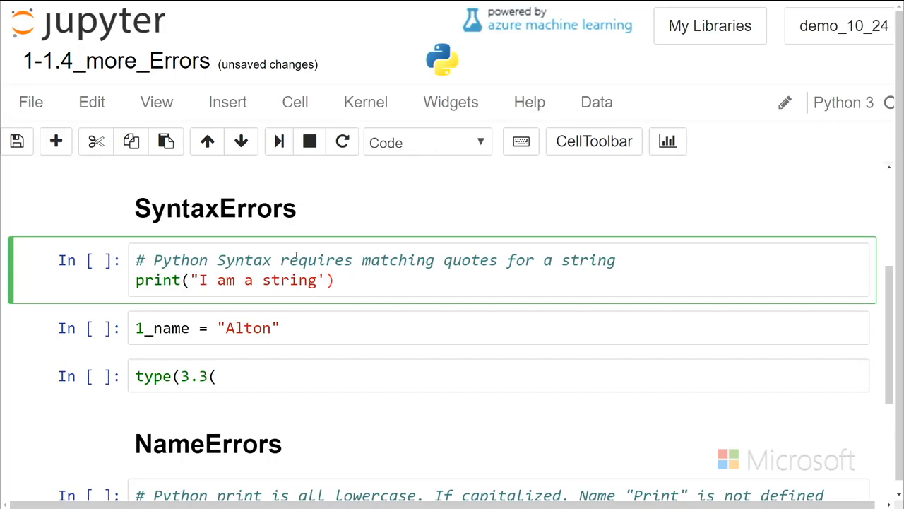
click(200, 280)
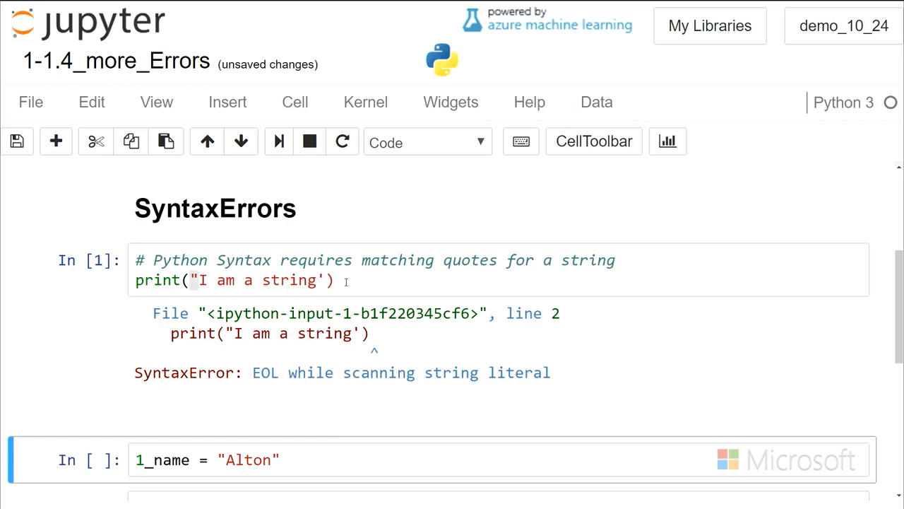
click(201, 280)
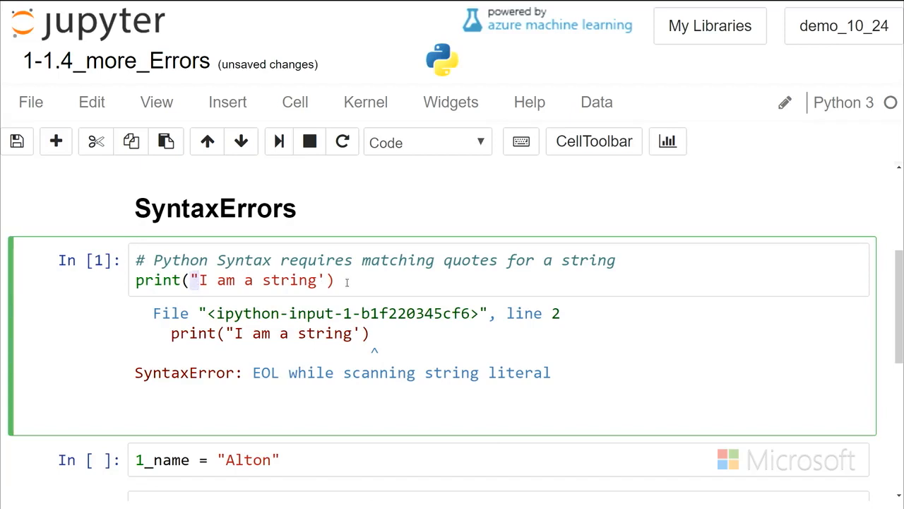
key(Backspace)
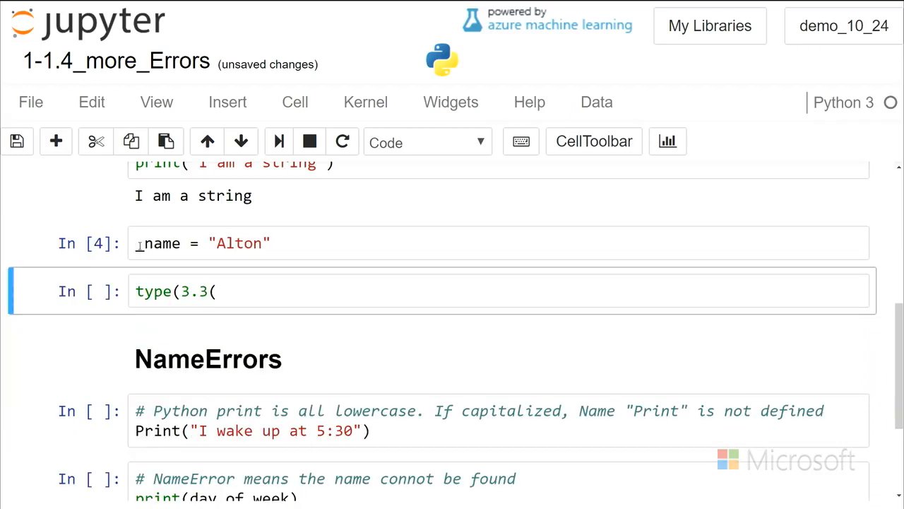
- Replace the leading 1 with stud so the variable reads student_name and the cell runs cleanly
click(212, 243)
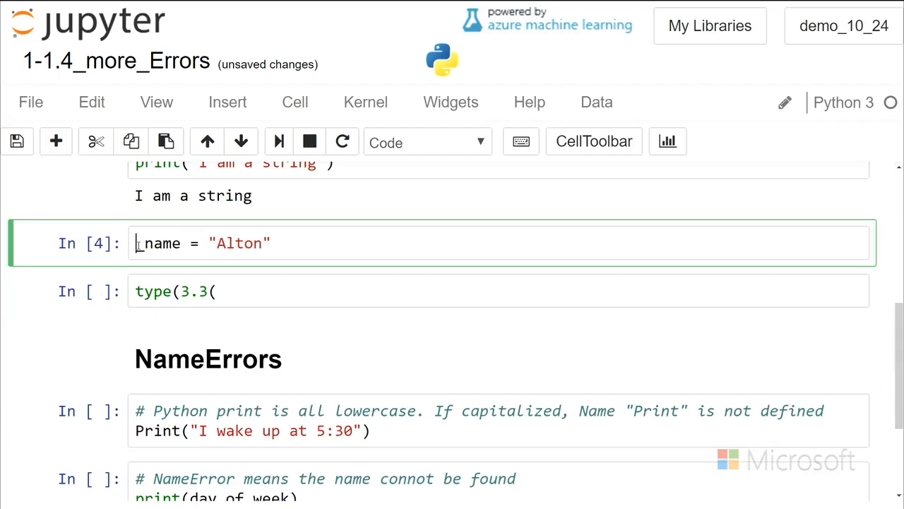
text(student_)
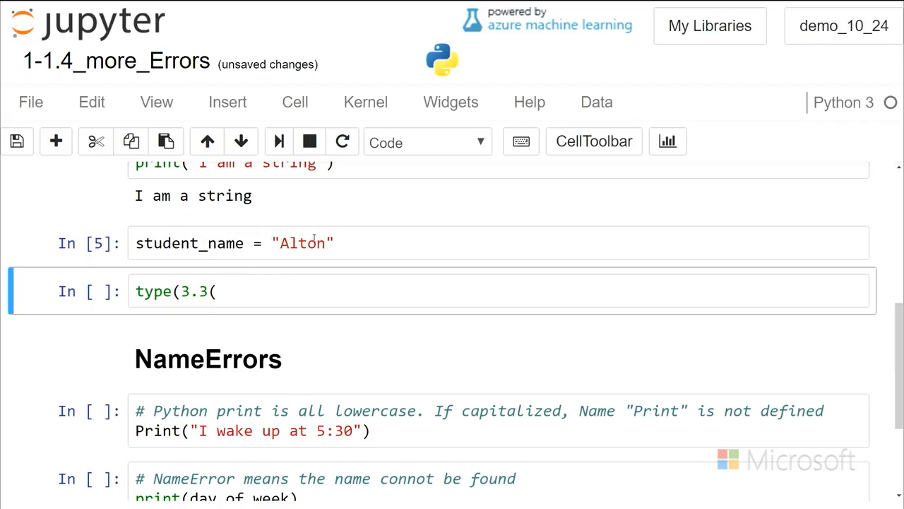
click(304, 243)
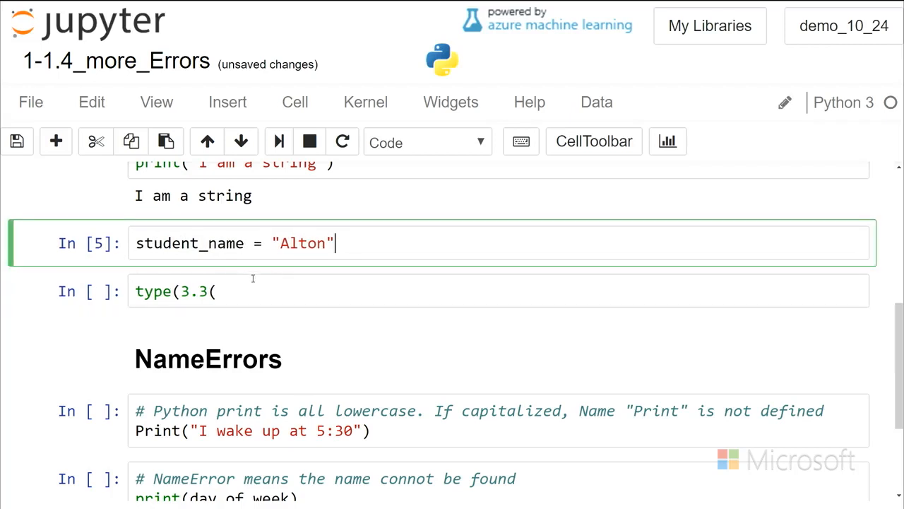
click(262, 291)
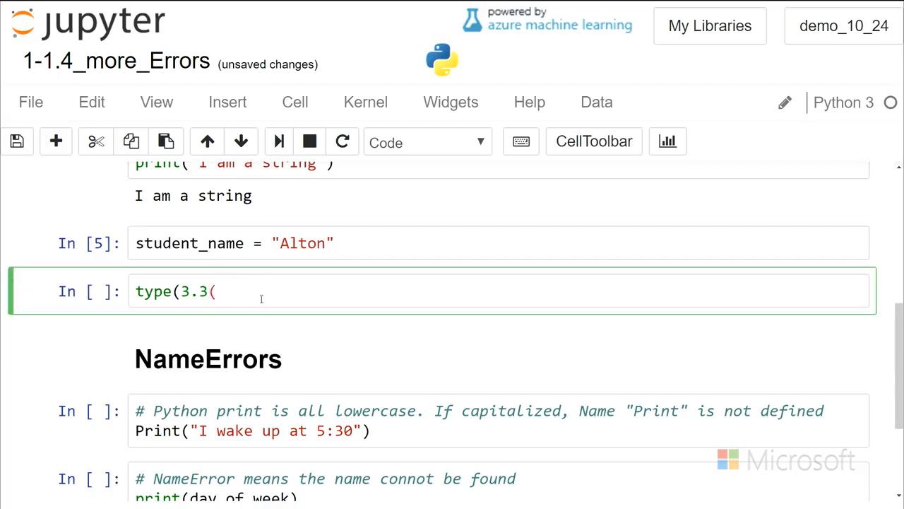
mouse_move(424, 254)
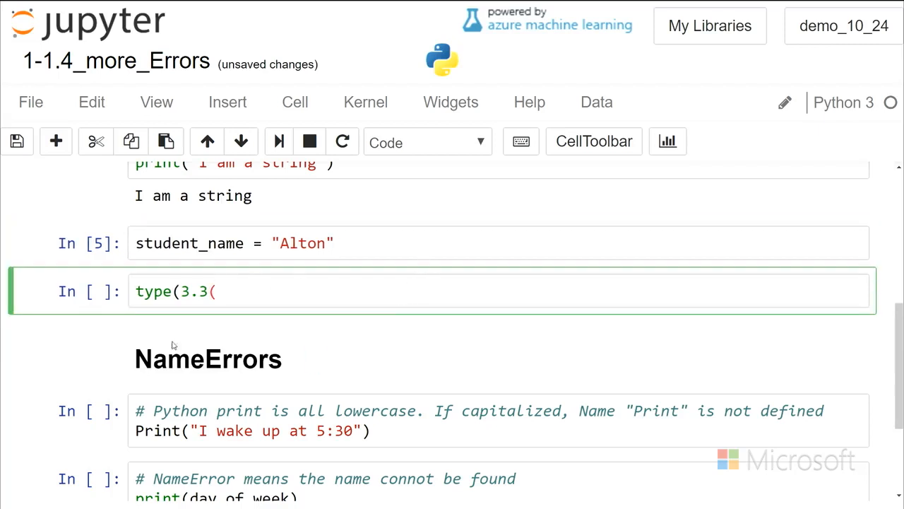
- Run type(3.3( to see the unexpected EOF error, then start editing it toward type(3.3)
click(217, 291)
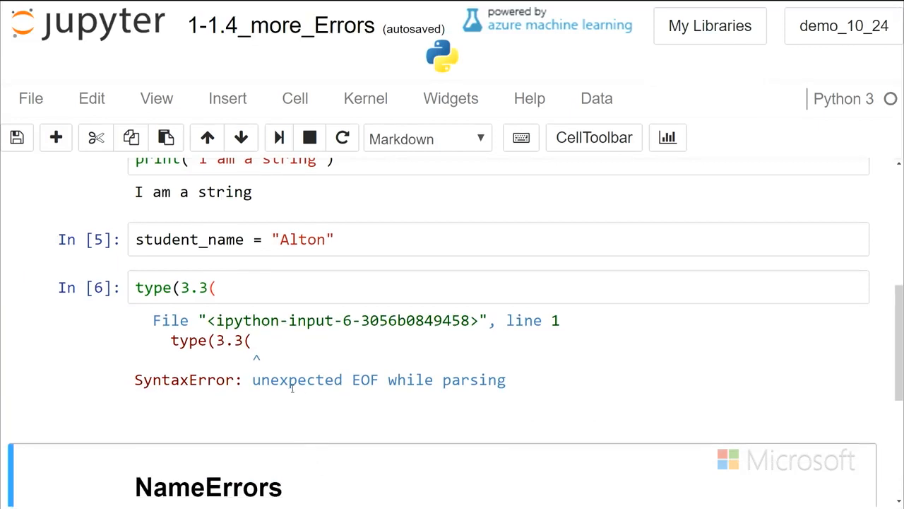
mouse_move(245, 351)
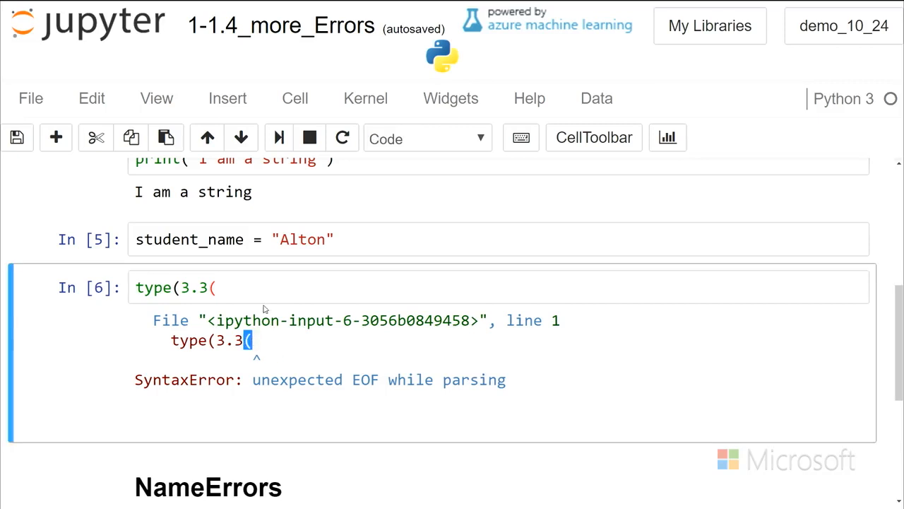
click(224, 288)
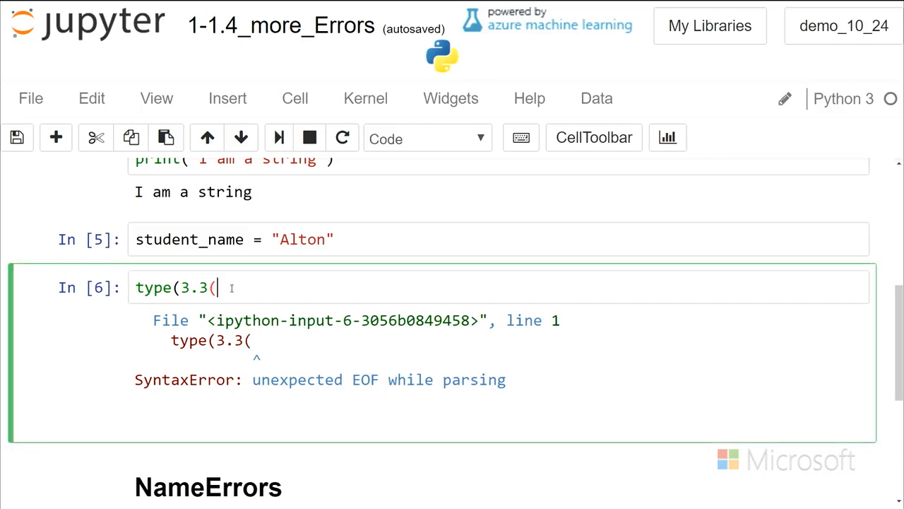
mouse_move(253, 273)
text())
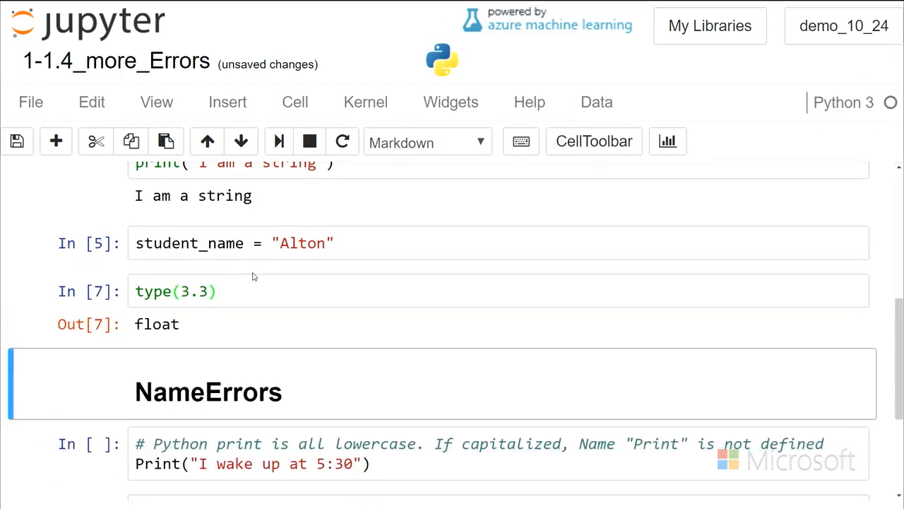
- Run the Print cell to show NameError: name 'Print' is not defined, highlight the traceback, and begin correcting it to print
scroll(down, 3)
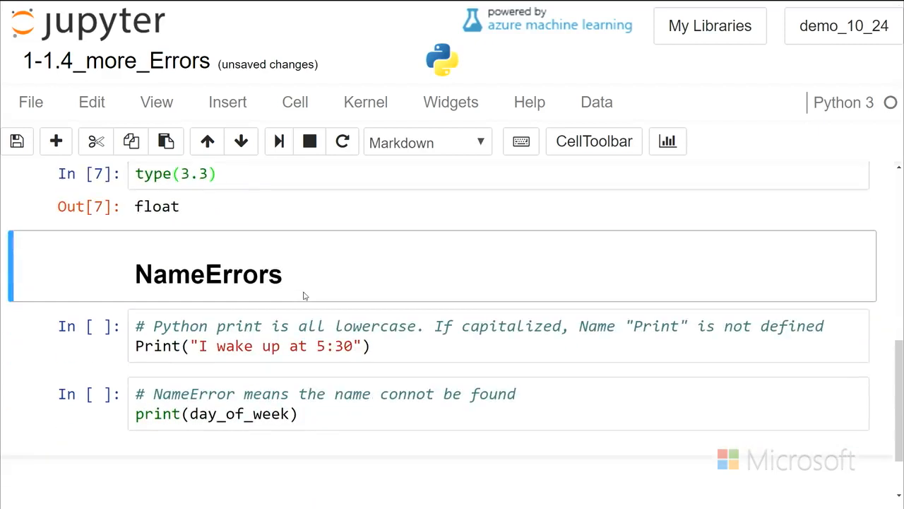
scroll(down, 3)
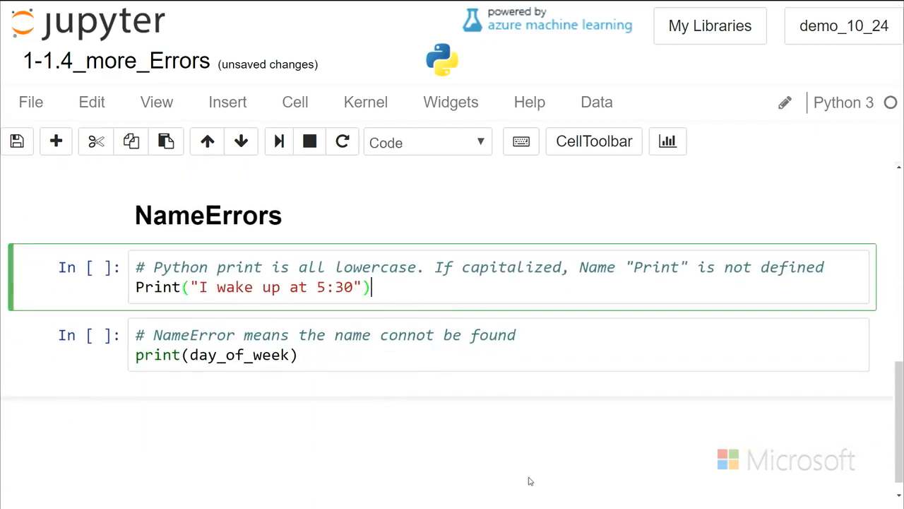
mouse_move(346, 400)
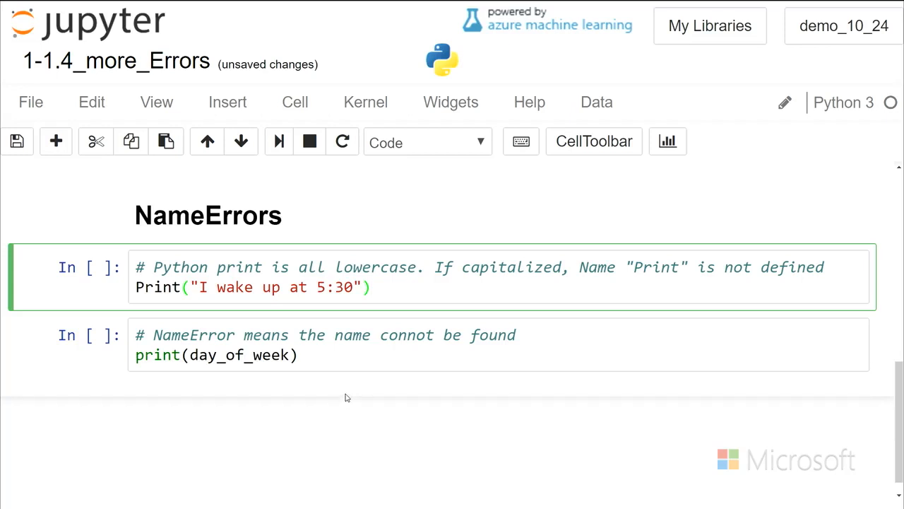
mouse_move(335, 424)
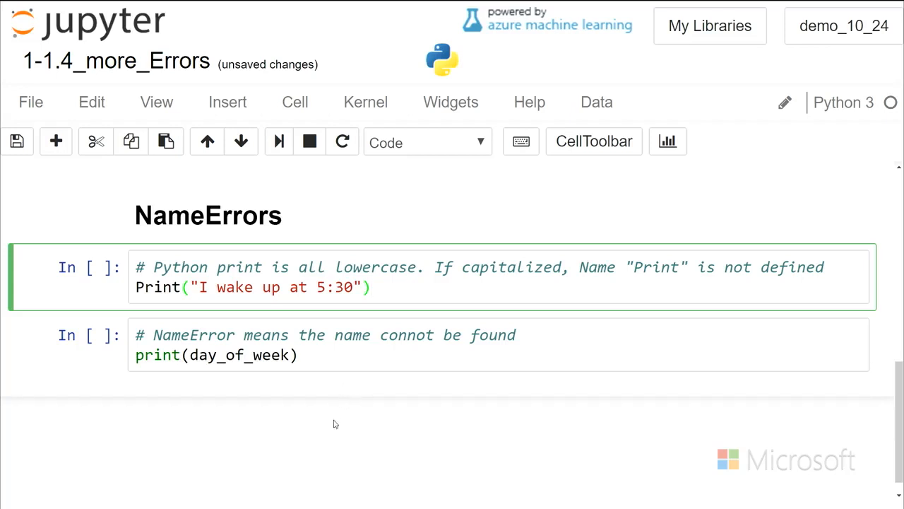
mouse_move(237, 319)
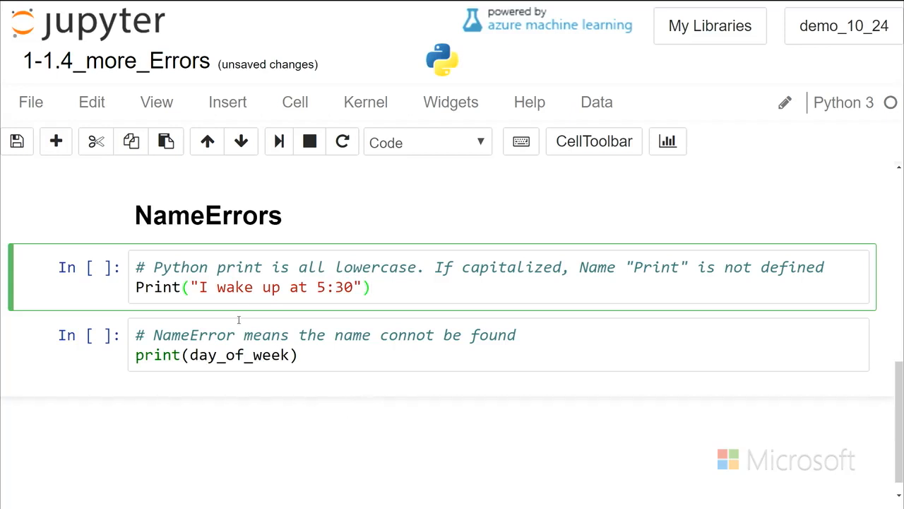
double_click(157, 287)
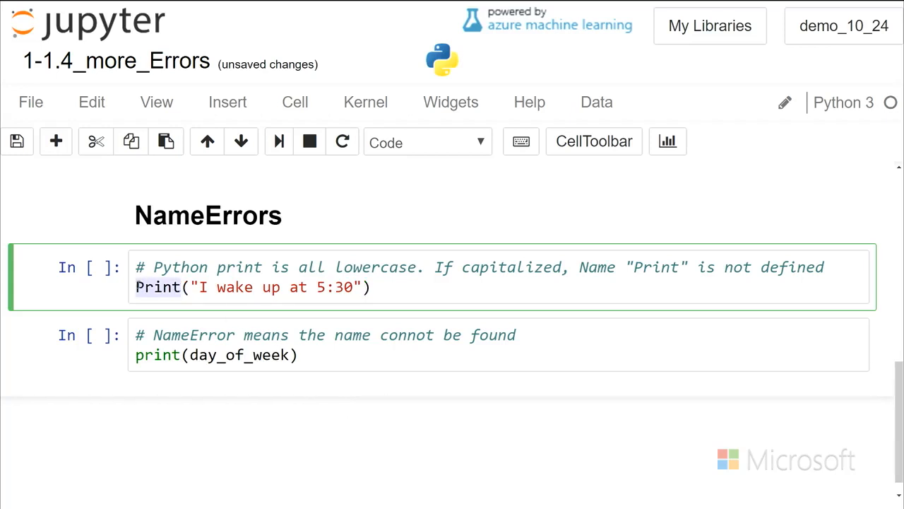
click(408, 268)
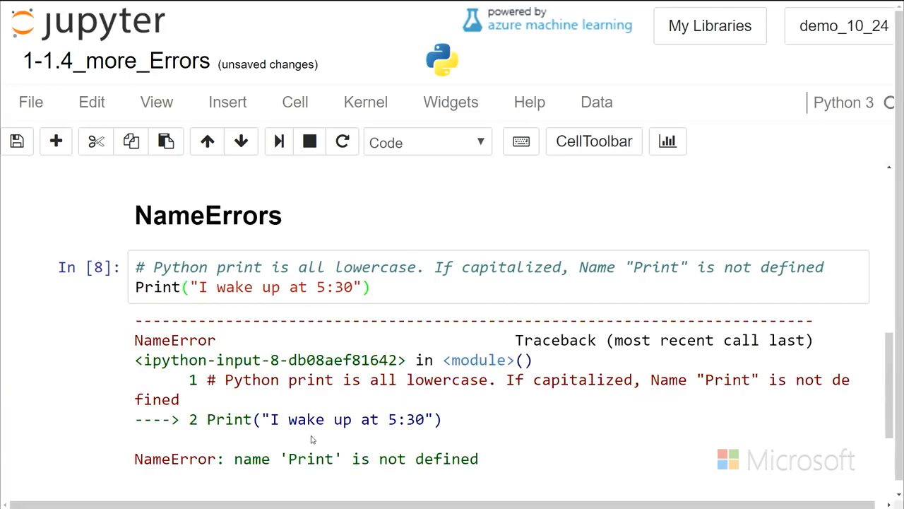
scroll(down, 3)
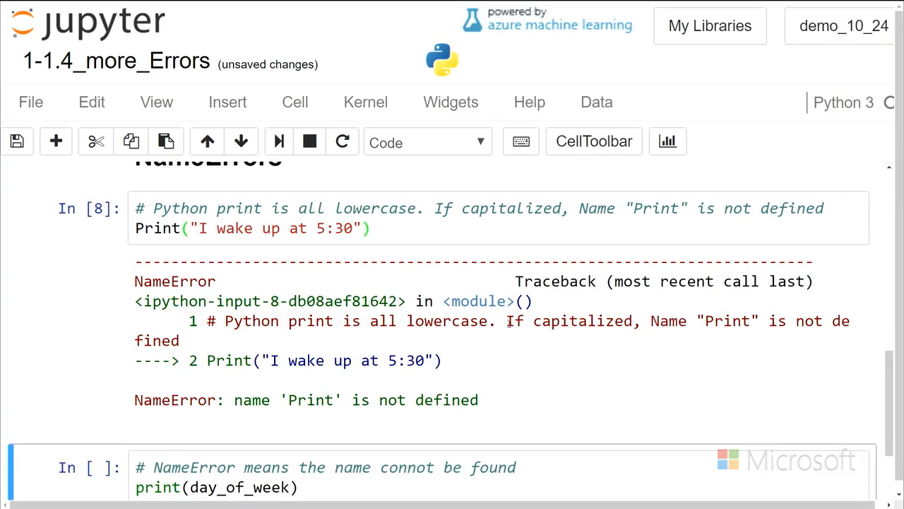
drag(506, 321, 735, 321)
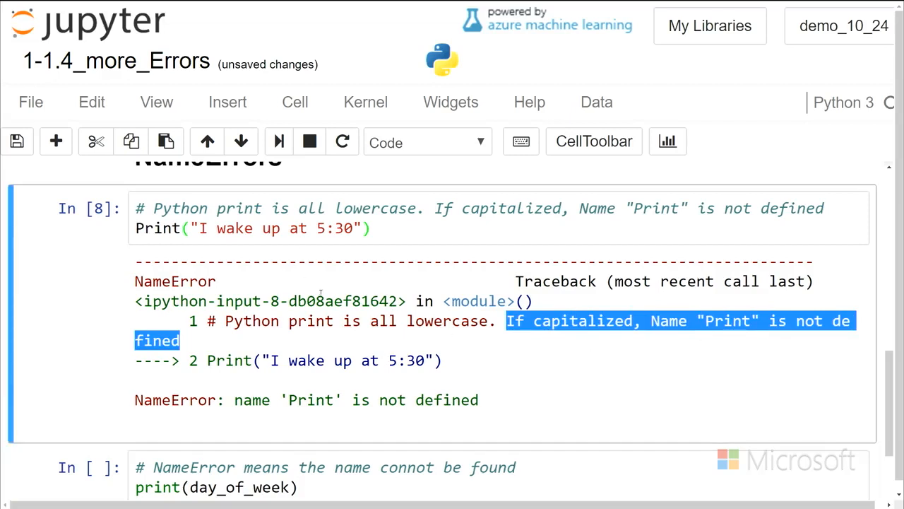
click(157, 227)
text(p)
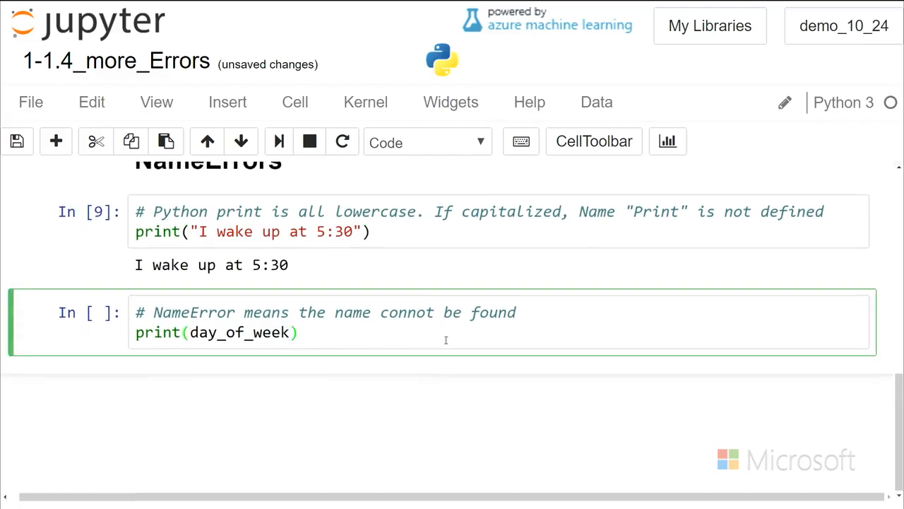
- Show the day_of_week NameError, then add day_of_week = "monday" so the cell prints monday
key(Shift+Enter)
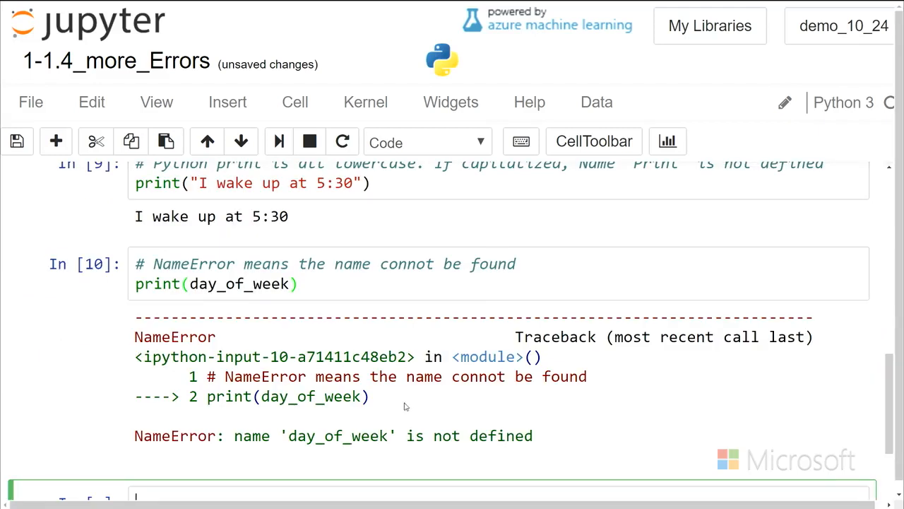
drag(407, 375, 566, 395)
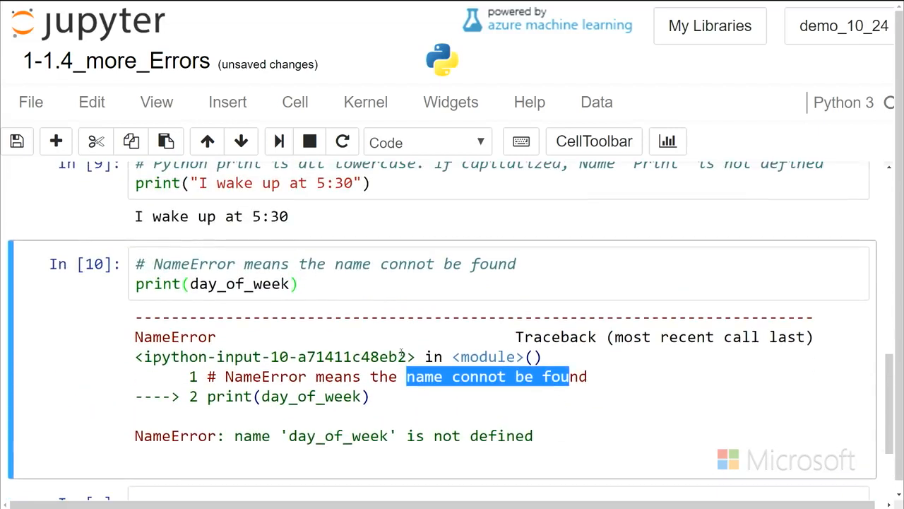
click(182, 264)
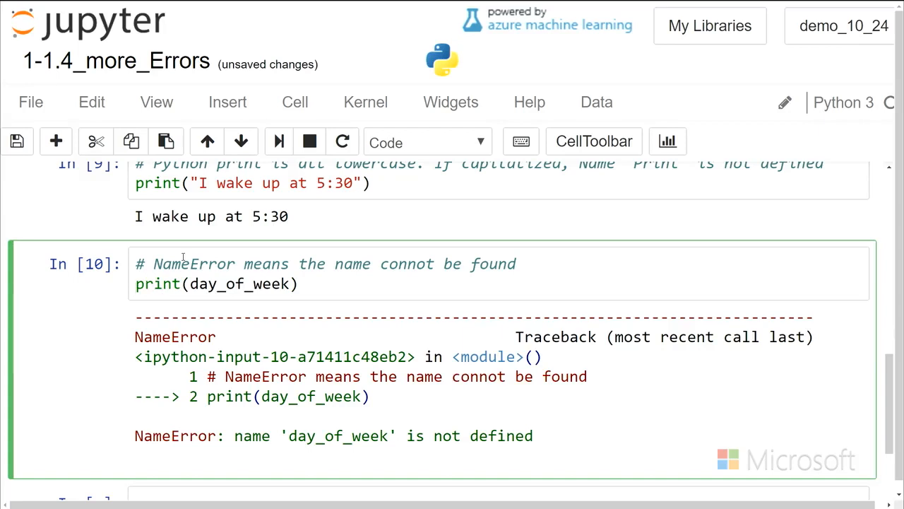
text(day_of_week)
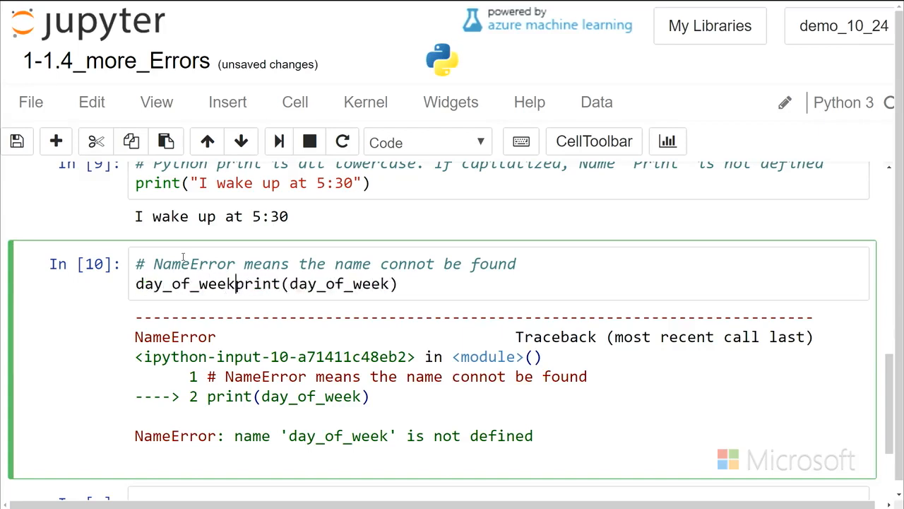
text(= "monday")
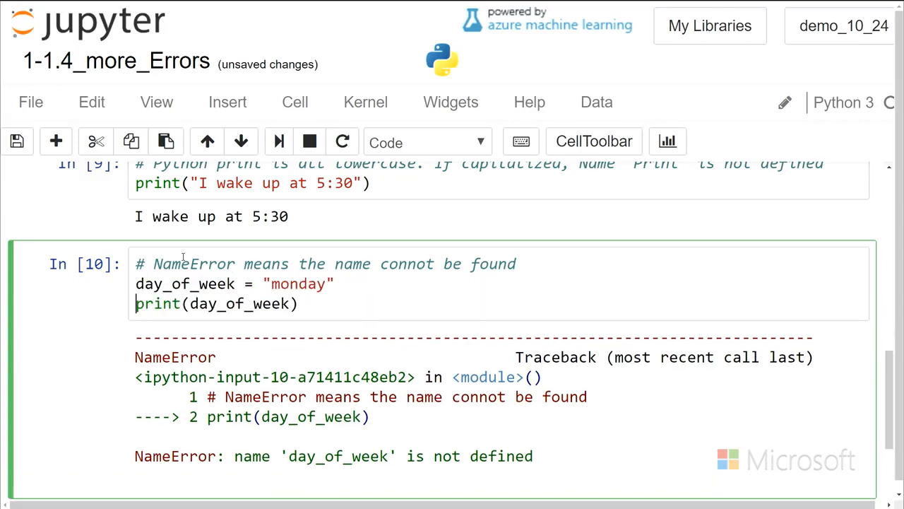
key(Shift+Enter)
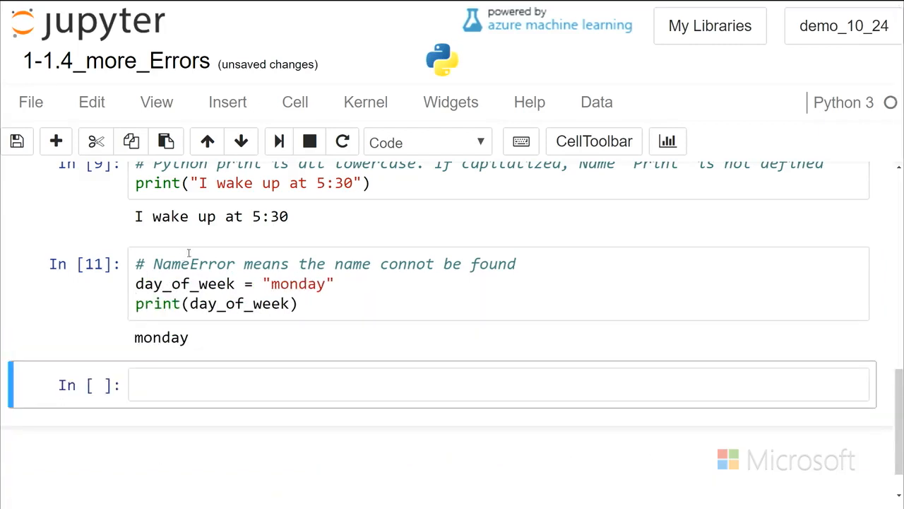